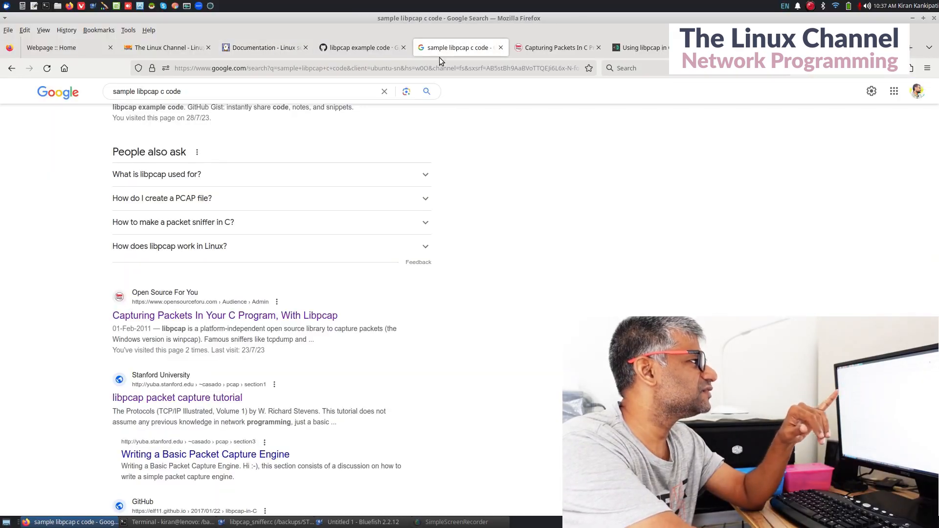
- Switch from the Google results to the Open Source For You libpcap packet-capture article
scroll(up, 3)
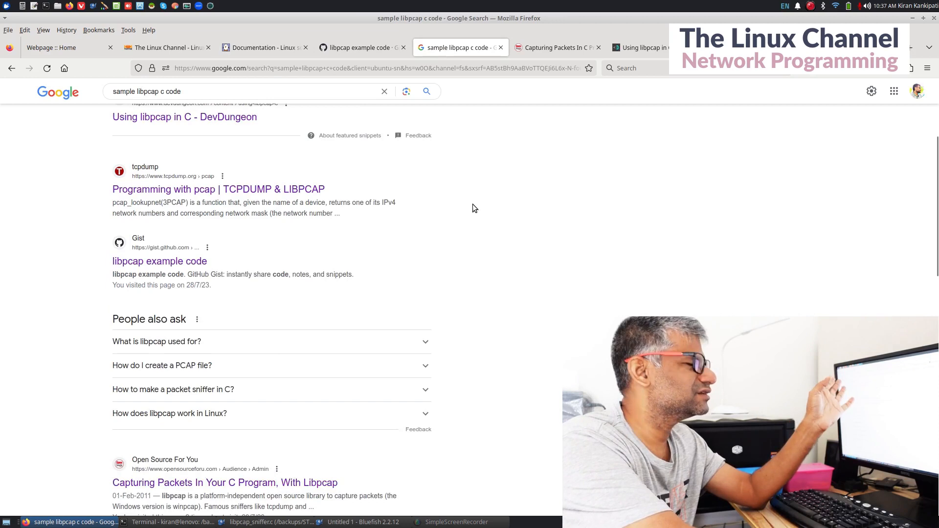
mouse_move(433, 198)
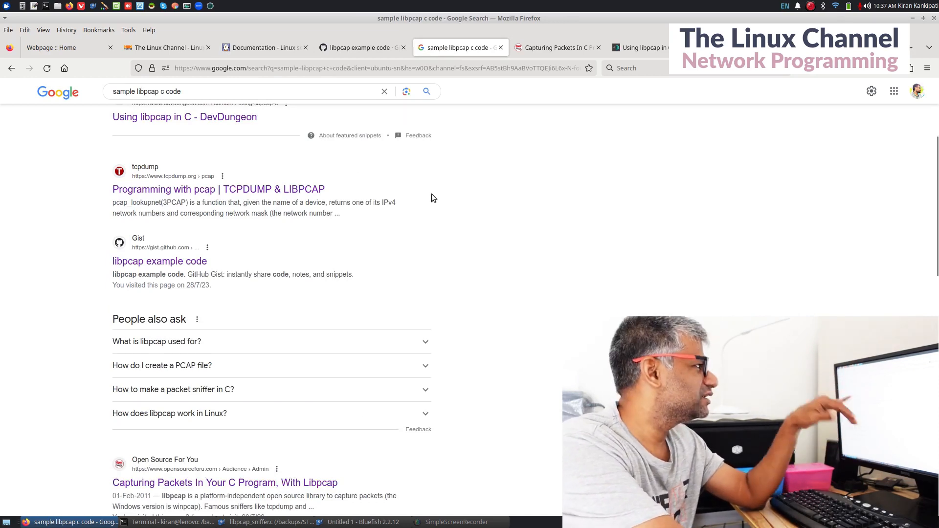
mouse_move(553, 47)
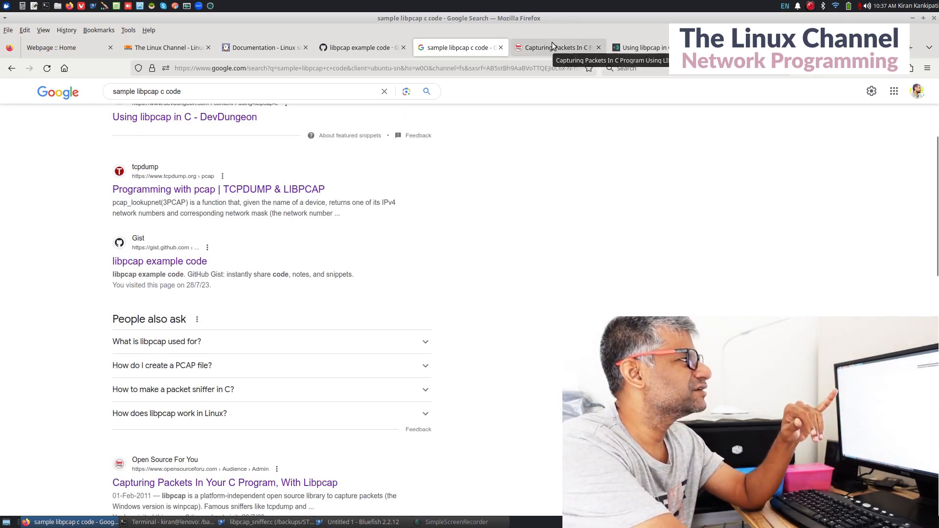
click(553, 46)
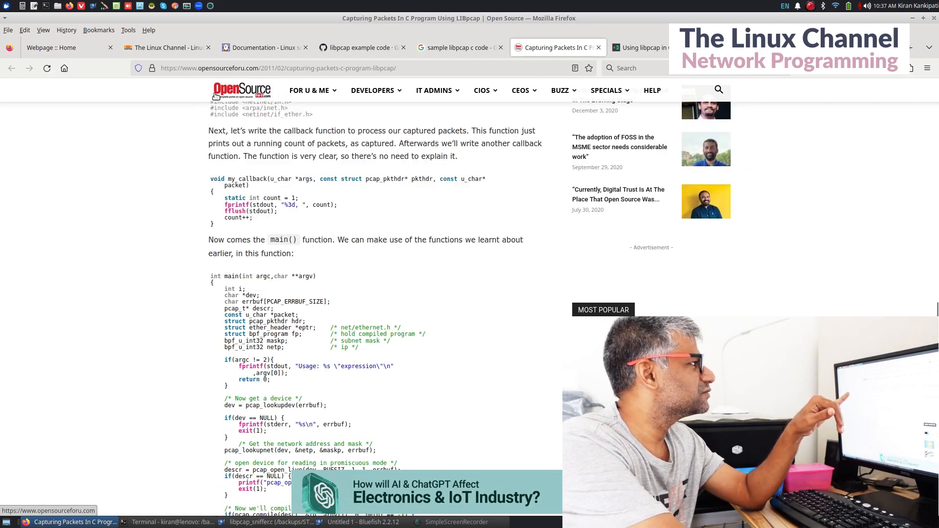
scroll(down, 3)
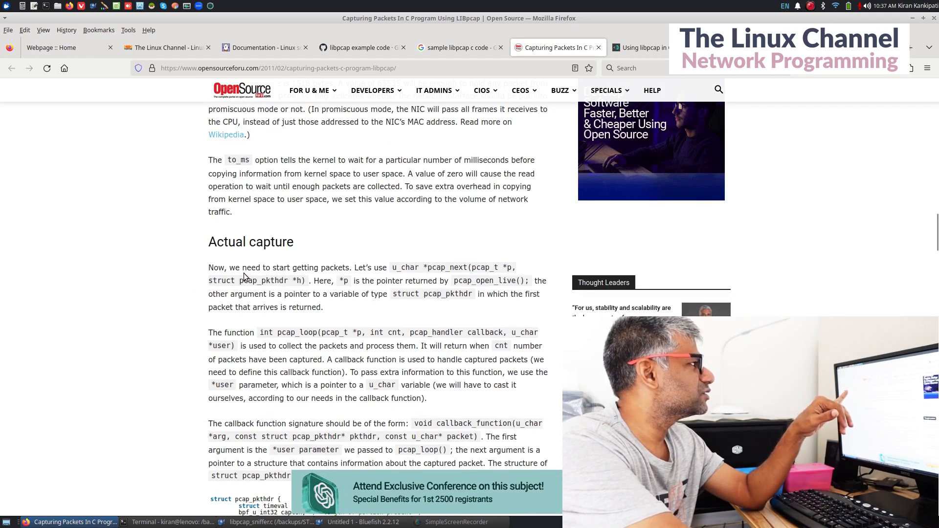
scroll(up, 3)
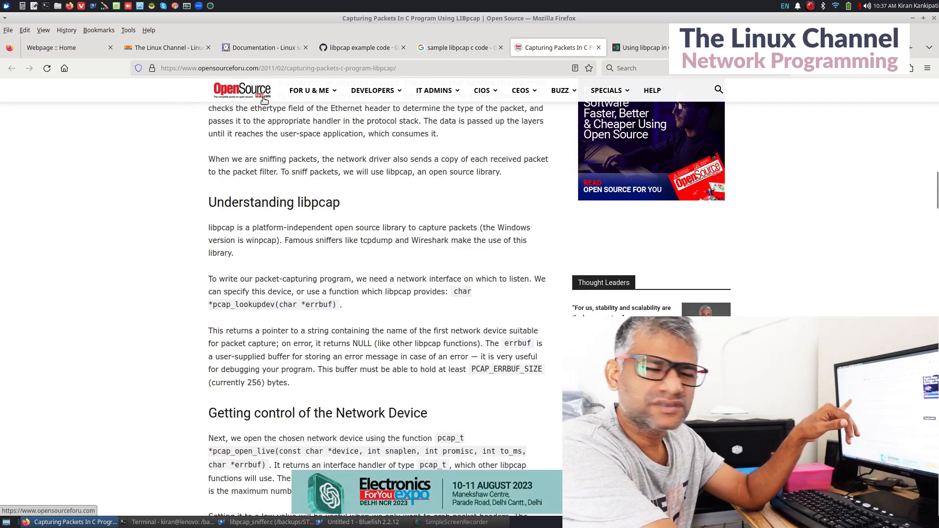
scroll(up, 3)
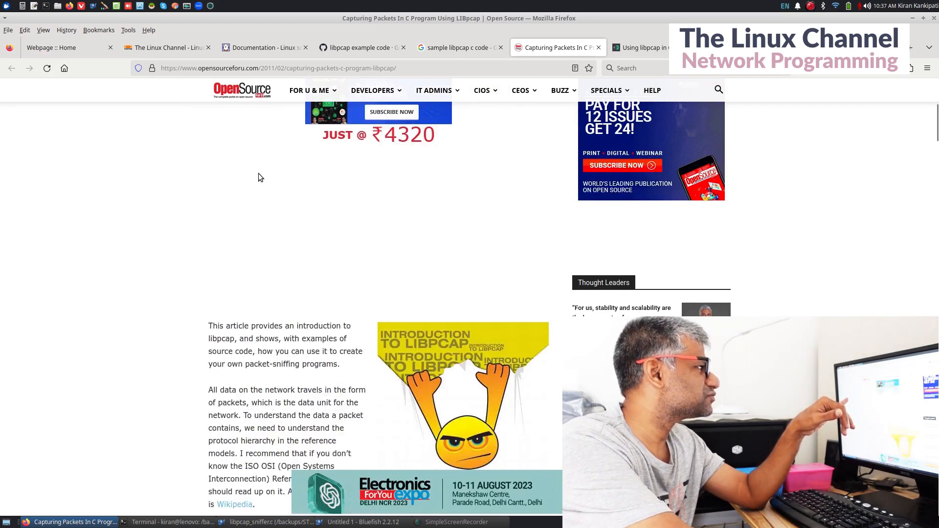
scroll(up, 3)
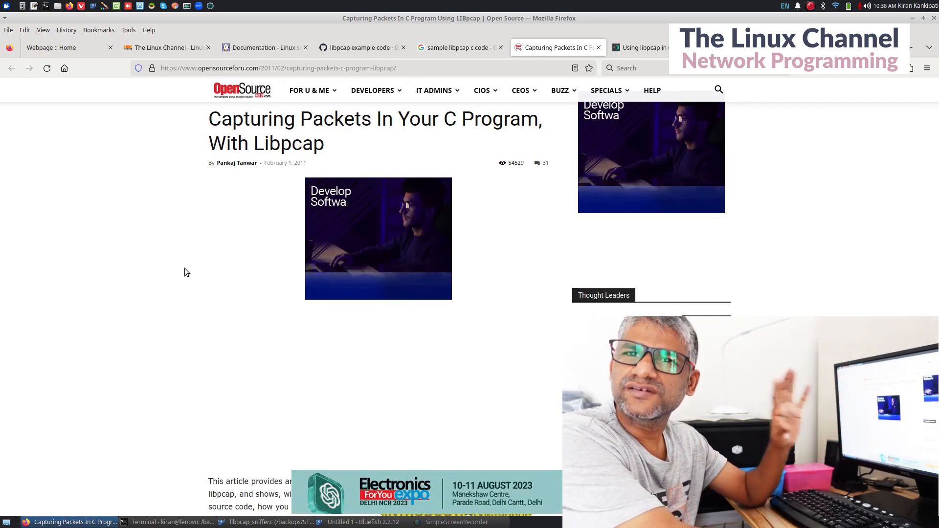
scroll(down, 3)
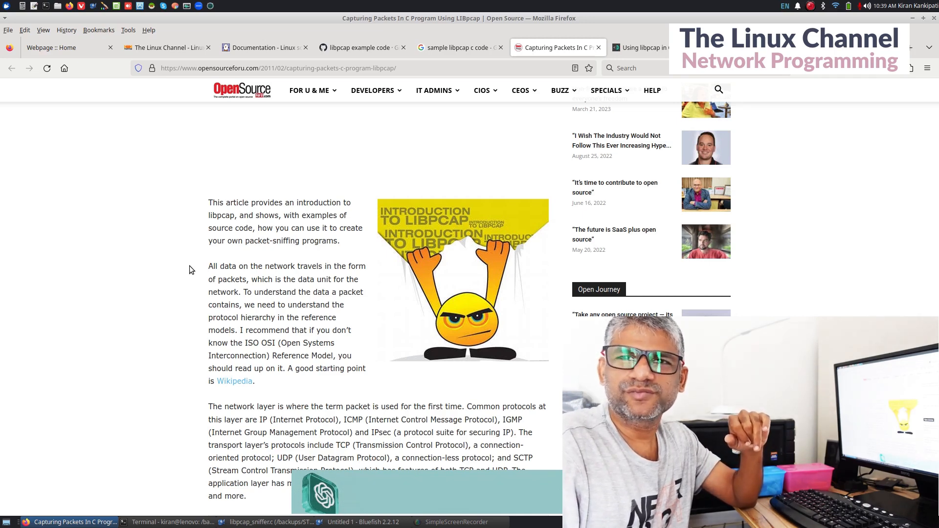
mouse_move(216, 259)
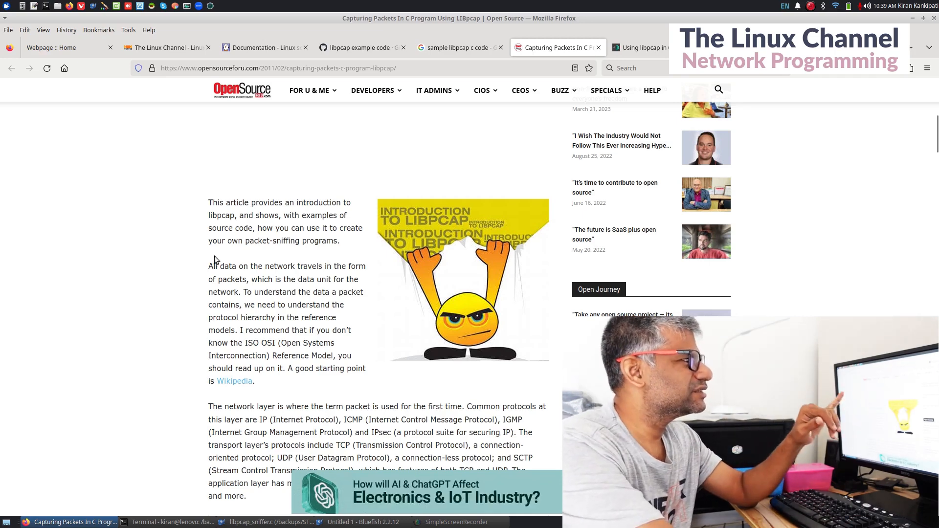
click(641, 47)
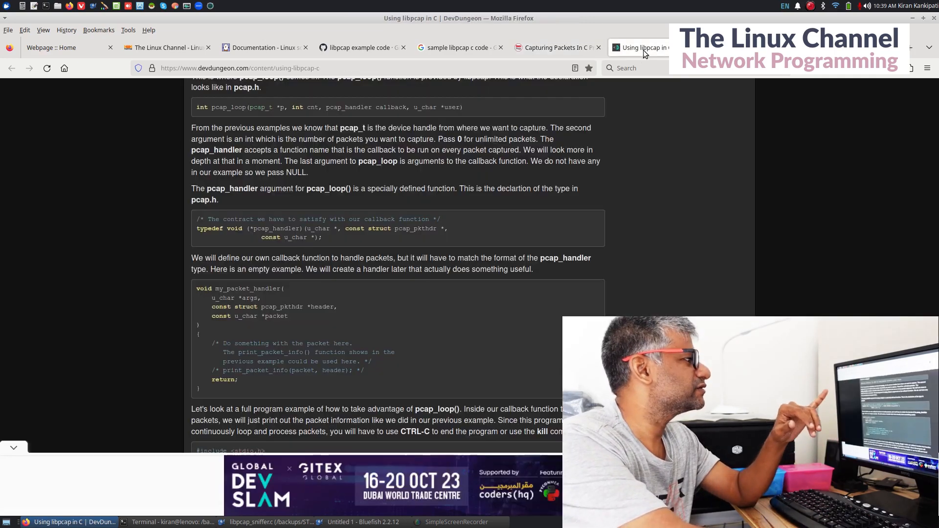
click(553, 47)
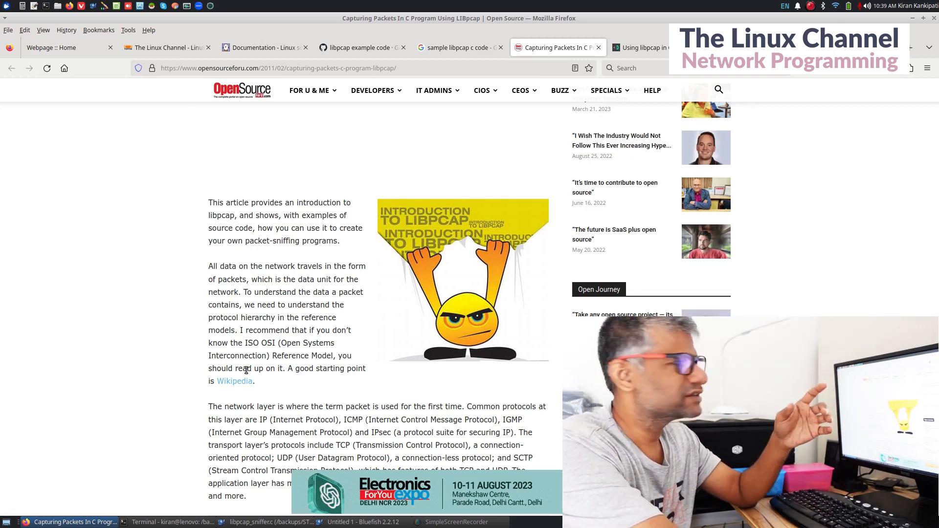
- Revisit the pcap_exam.c gist code, then move to the tcpdump.org libpcap man pages index
click(358, 47)
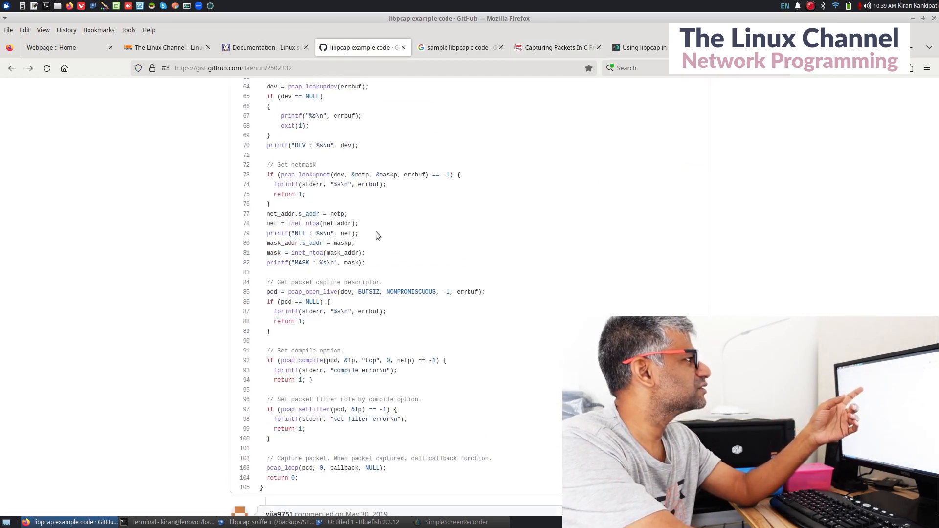
scroll(up, 3)
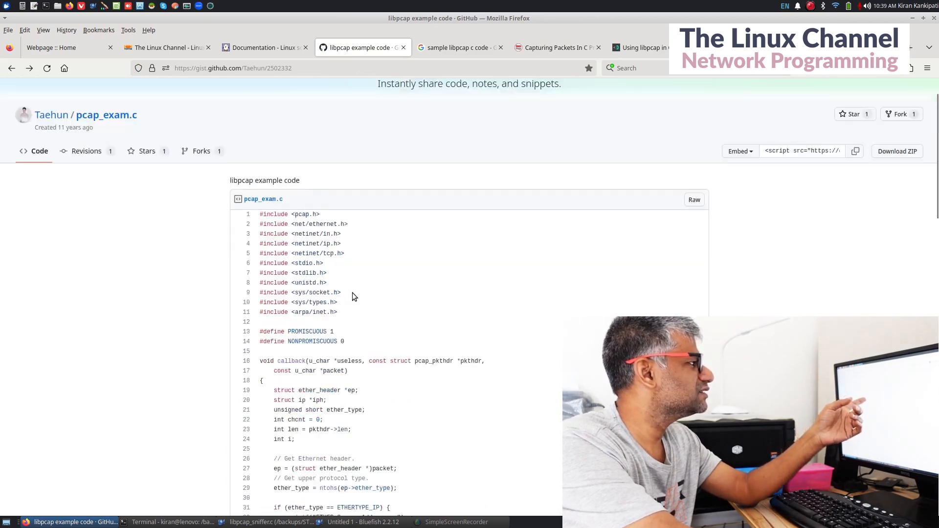
scroll(down, 3)
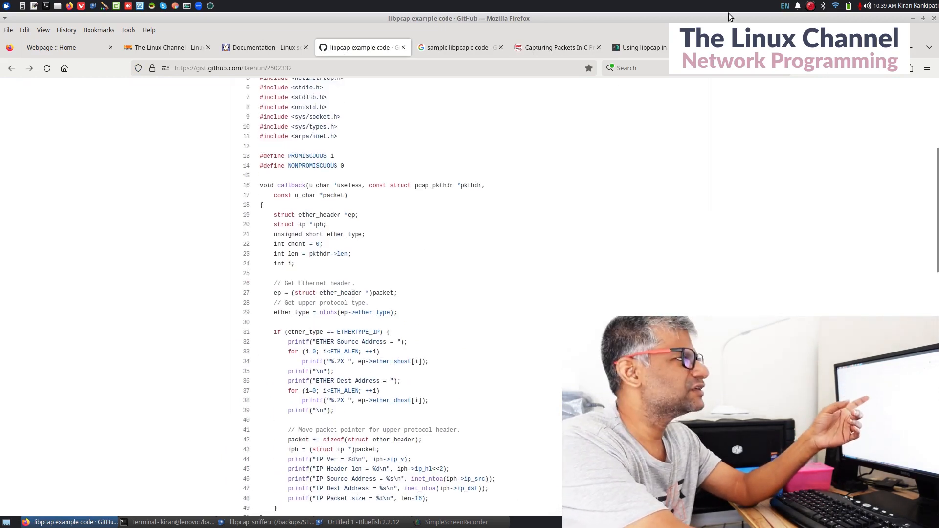
click(640, 46)
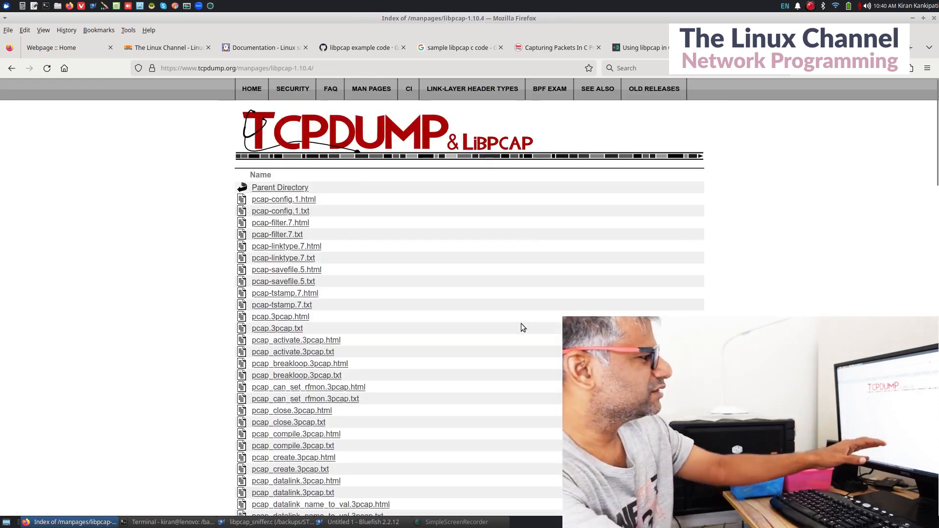
- Scroll through the pcap_open_live(3PCAP) man page and its libpcap 1.10.4 version note
scroll(down, 3)
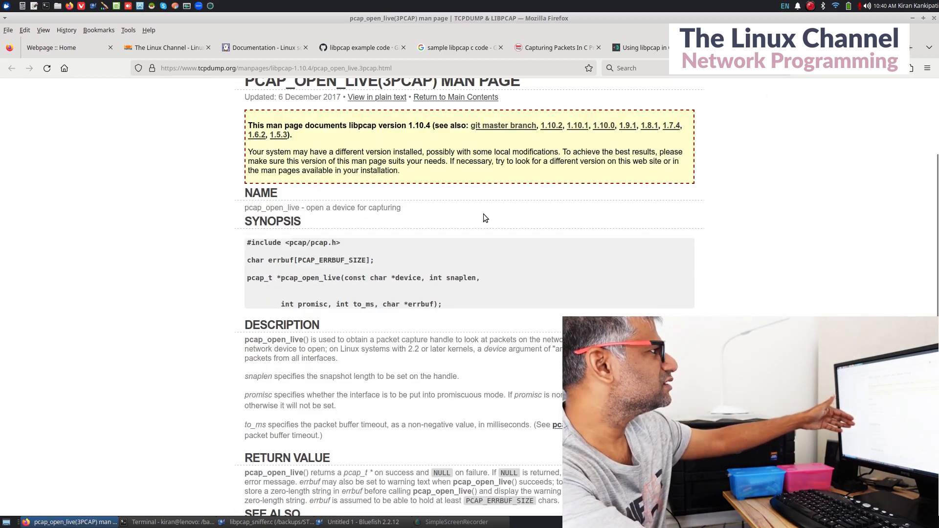
scroll(up, 3)
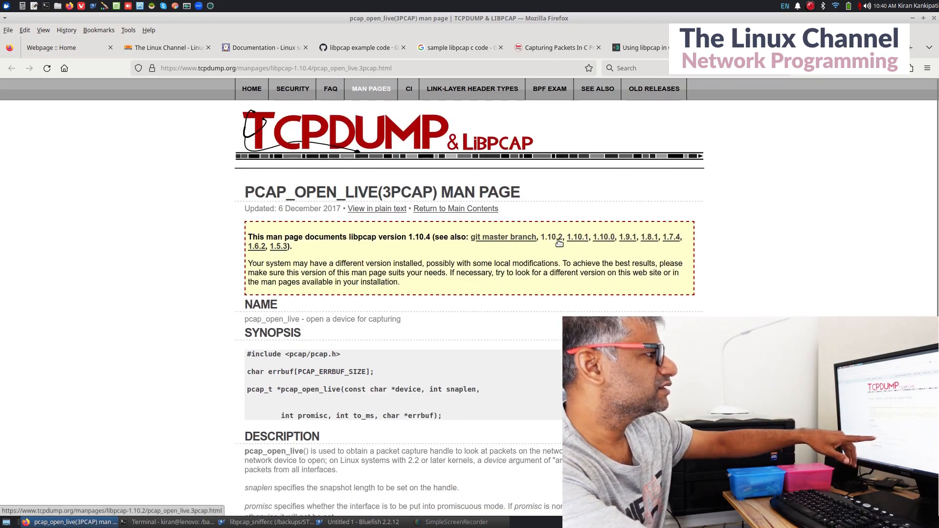
mouse_move(249, 260)
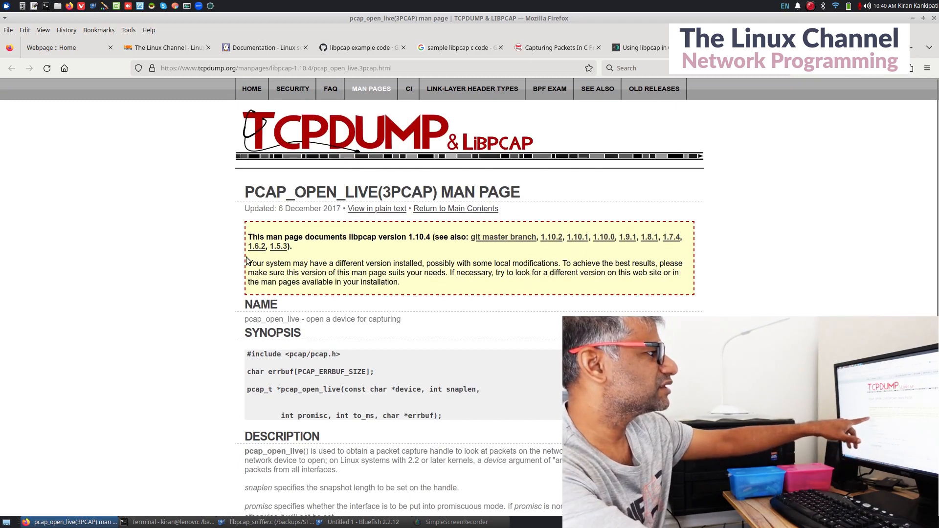
mouse_move(550, 245)
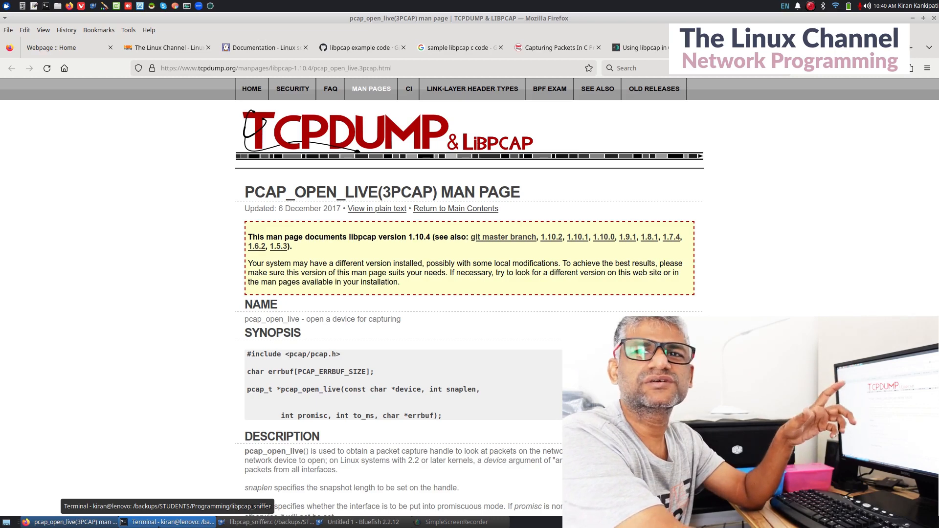
click(172, 521)
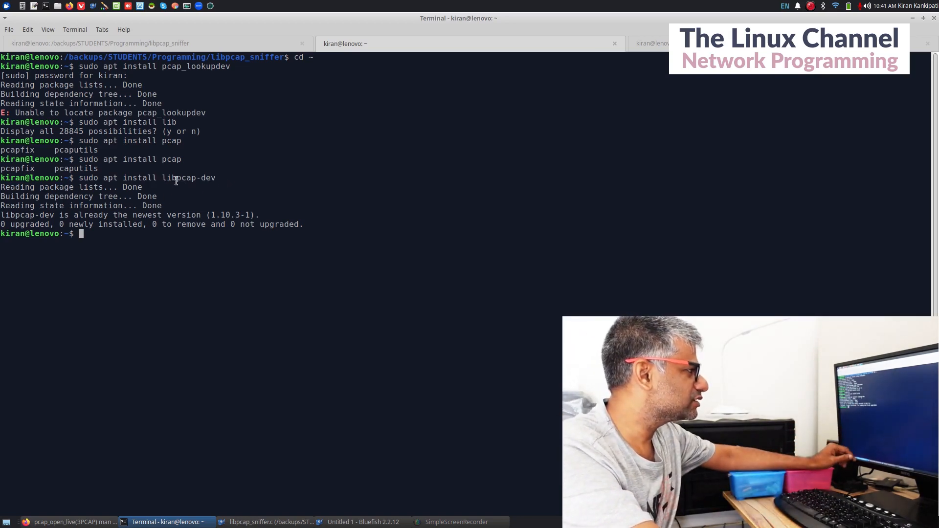
mouse_move(234, 215)
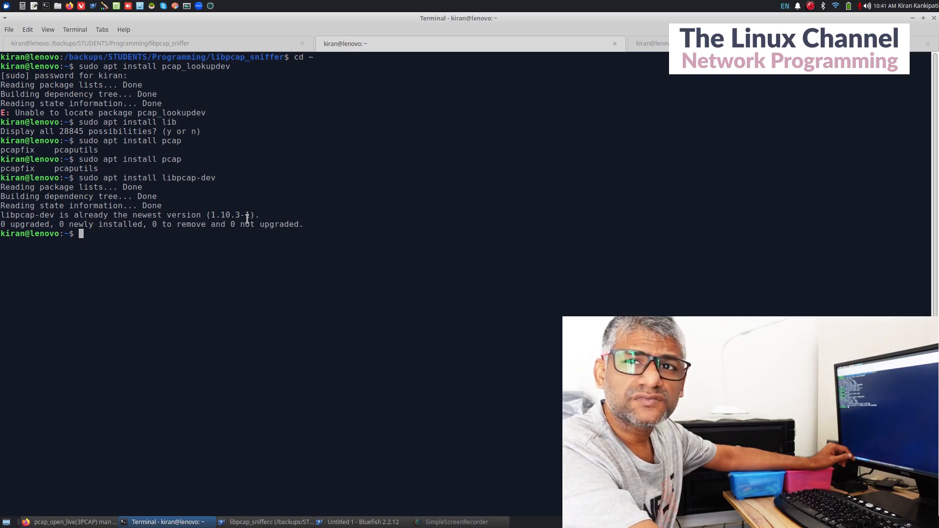
click(71, 521)
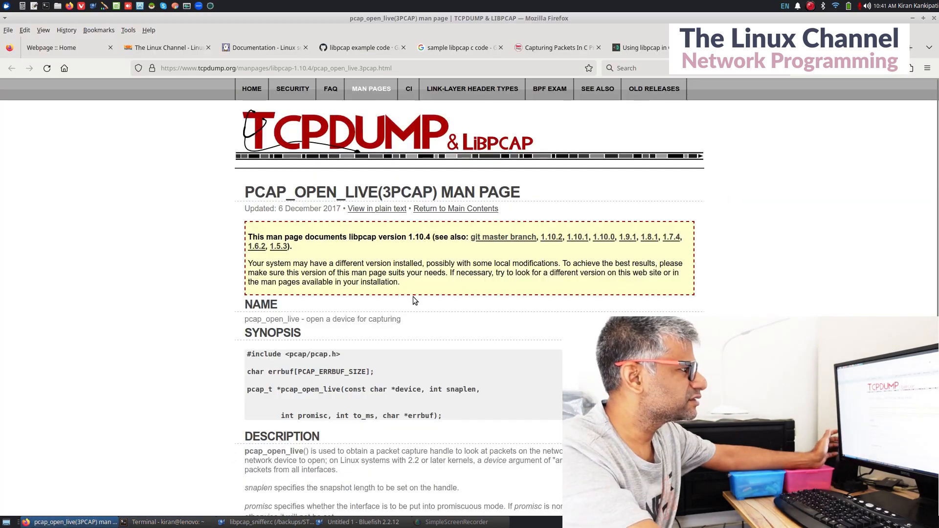
mouse_move(555, 244)
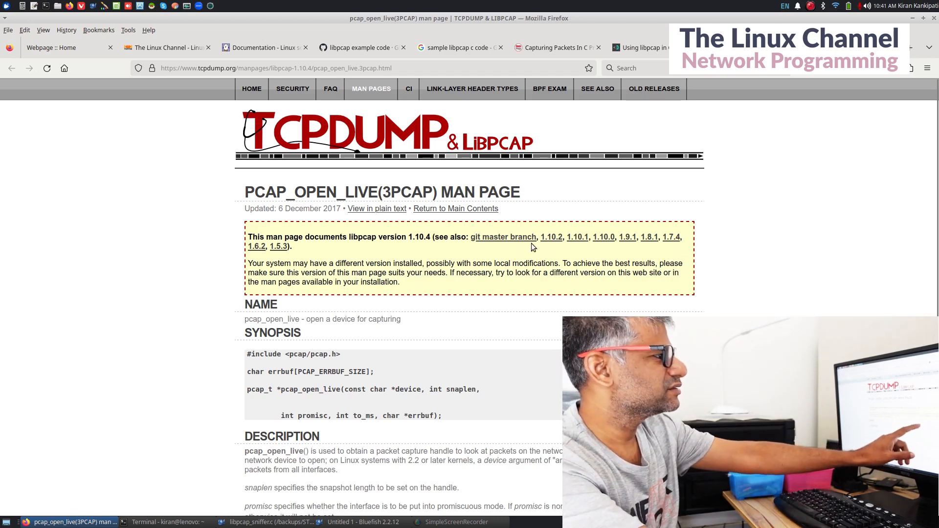
mouse_move(603, 248)
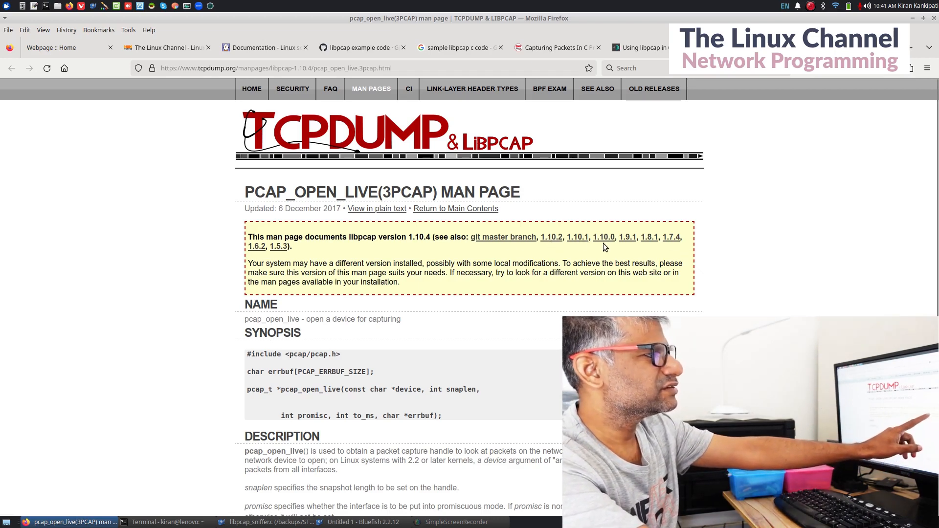
mouse_move(493, 251)
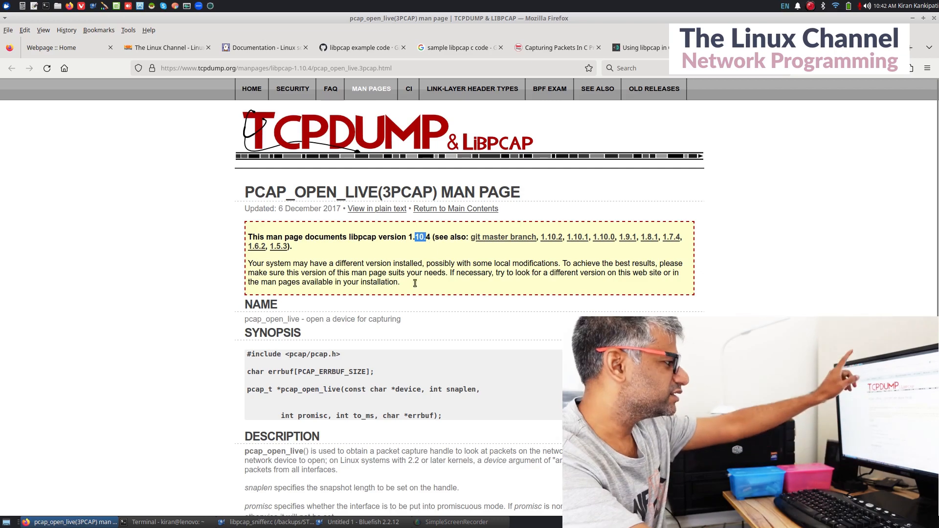
- Bring the Terminal window showing libpcap-dev 1.10.3-1 back to the front
click(167, 522)
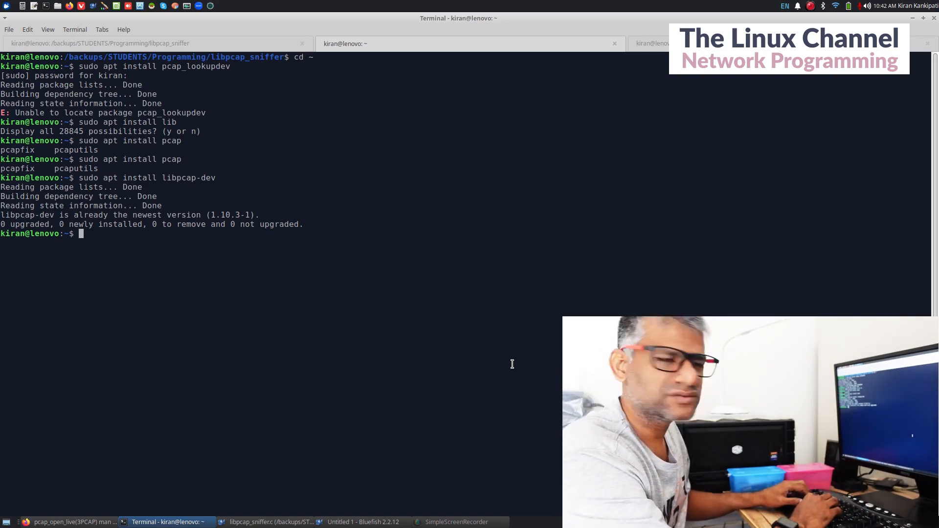
- Run sudo dpkg --list | grep libpcap with the password, confirming libpcap 1.10.3-1 packages
text(sudo dpkg --list)
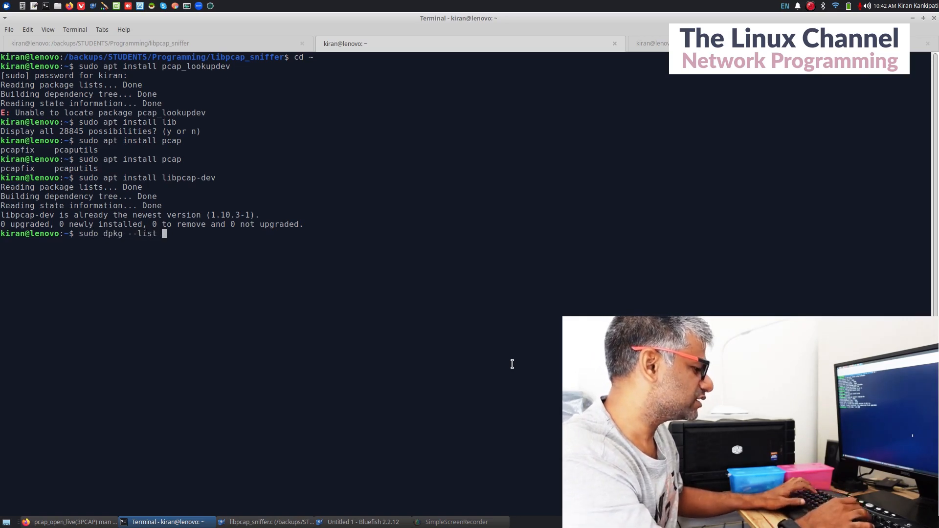
text(| grep lib)
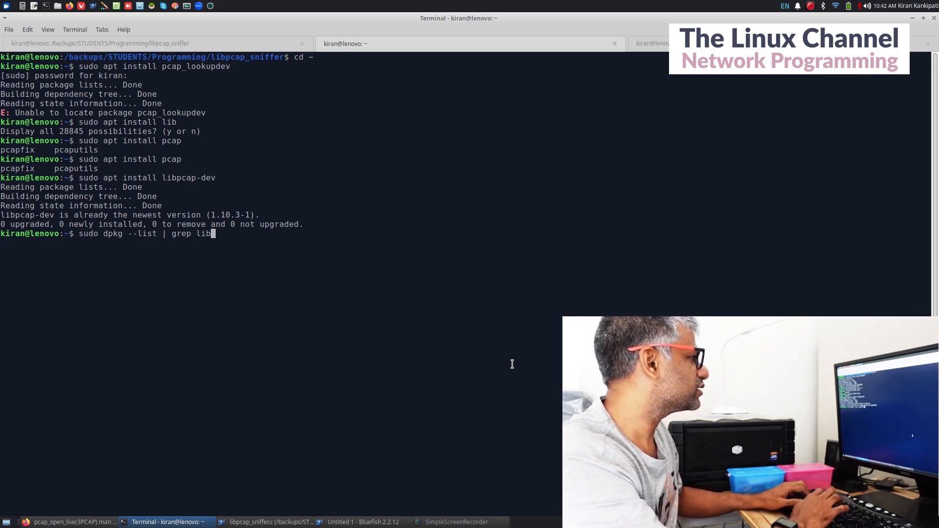
key(Return)
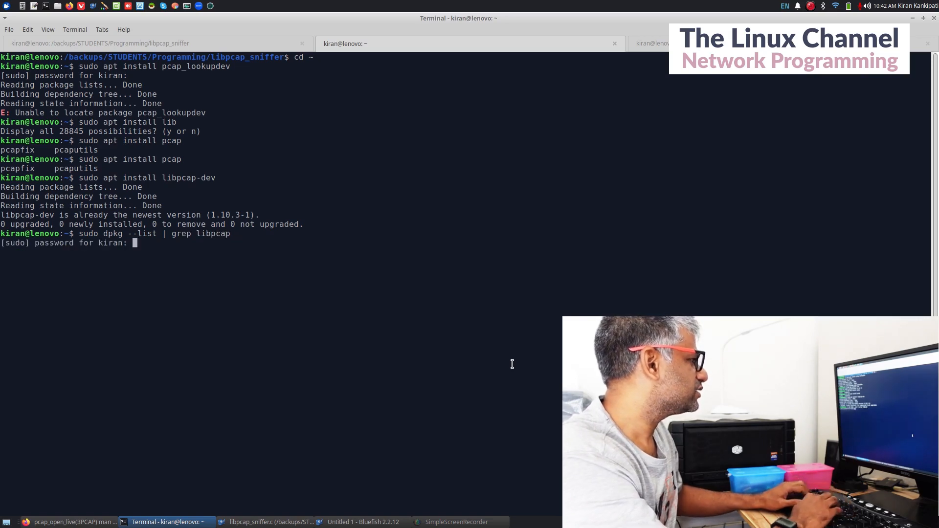
key(Return)
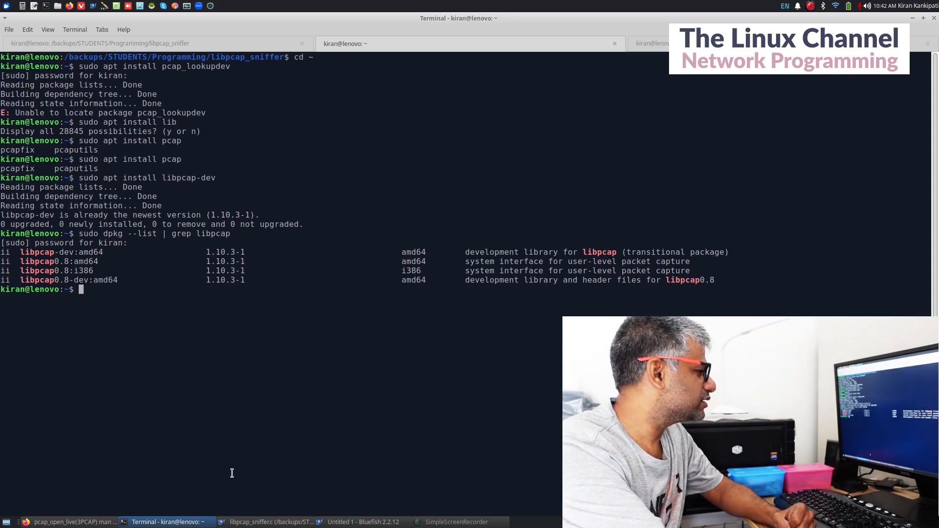
- Switch to the libpcap_sniffer.c source open in Bluefish
click(271, 521)
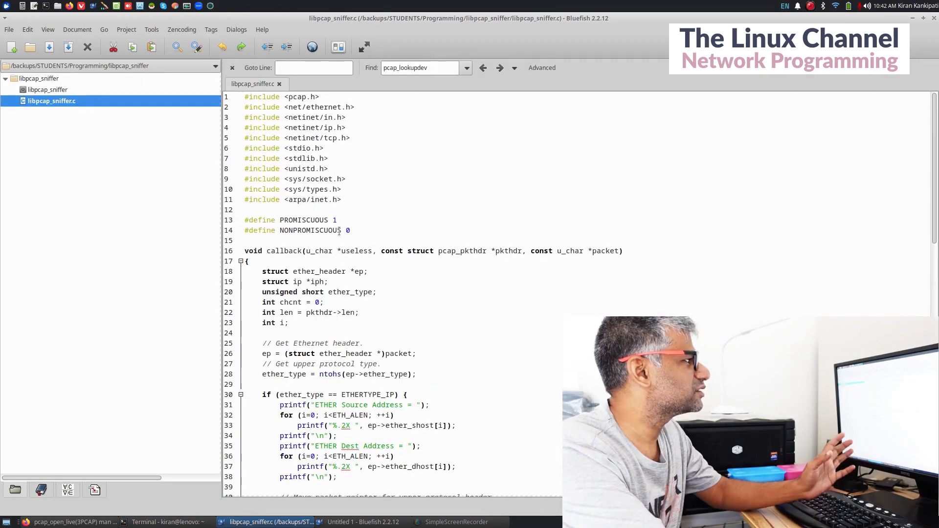
click(72, 521)
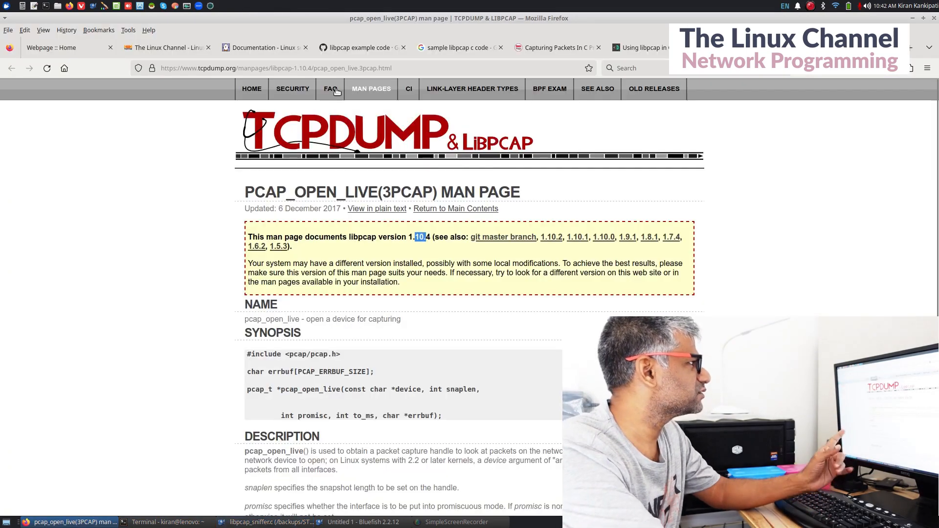
click(270, 521)
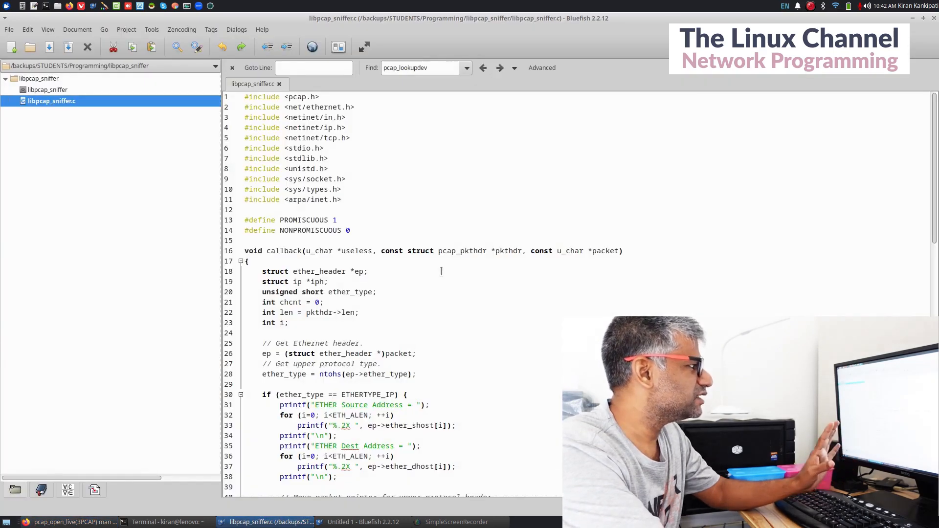